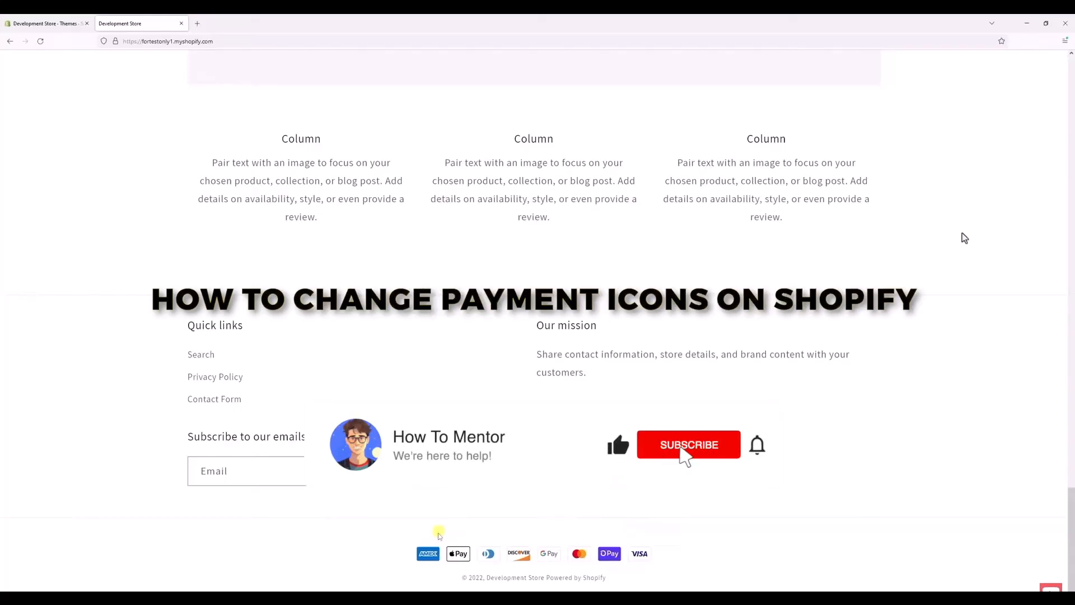
Switch to the Shopify admin tab to reach the Themes page with Dawn current.
left_click(688, 444)
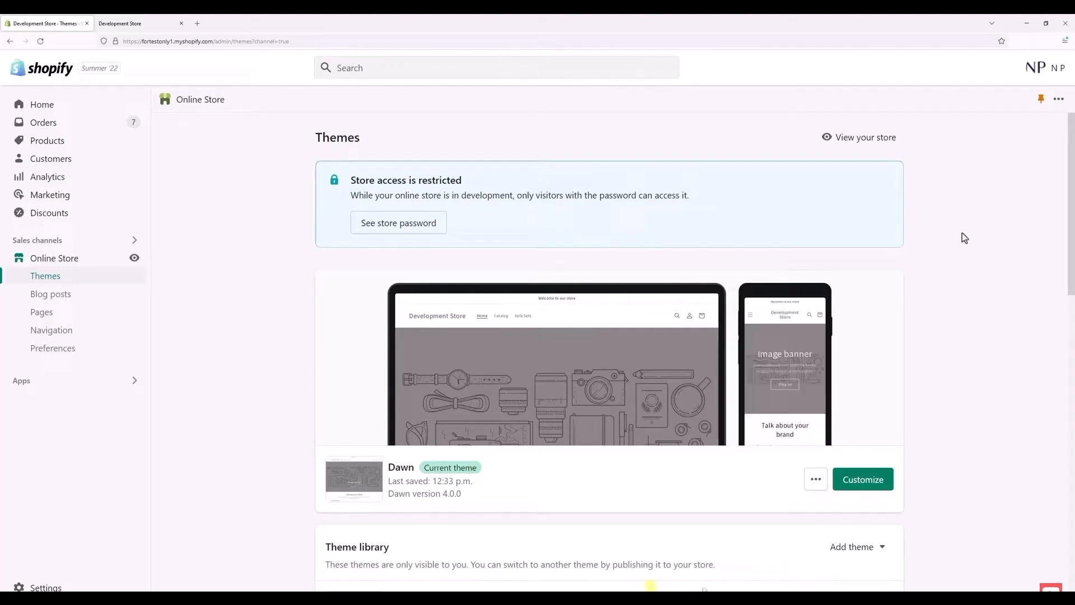
Open Edit code for the Dawn theme from its actions menu.
left_click(815, 479)
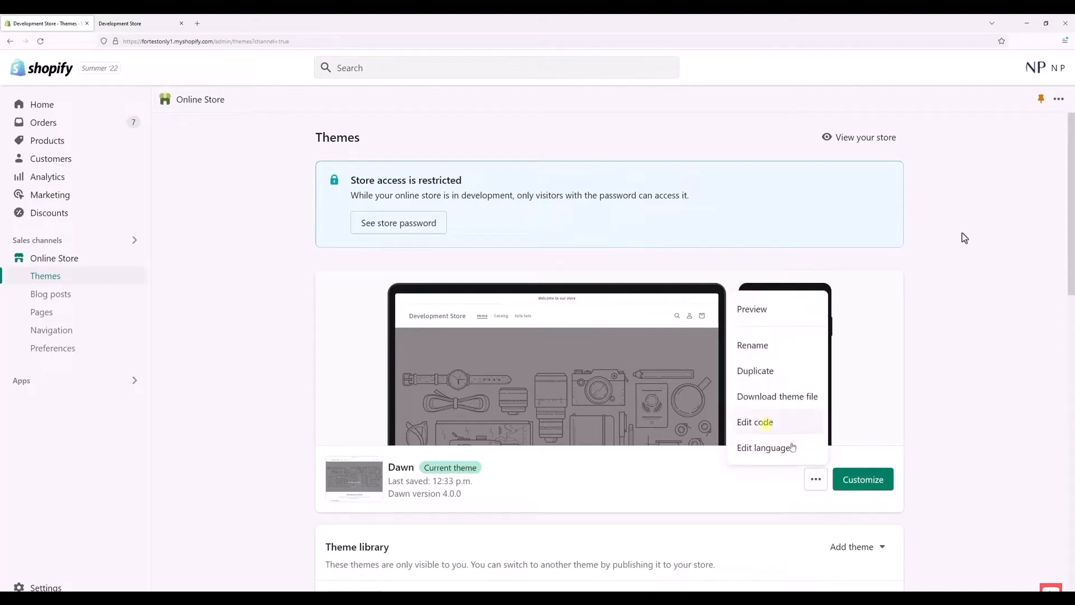
left_click(755, 421)
type("footer")
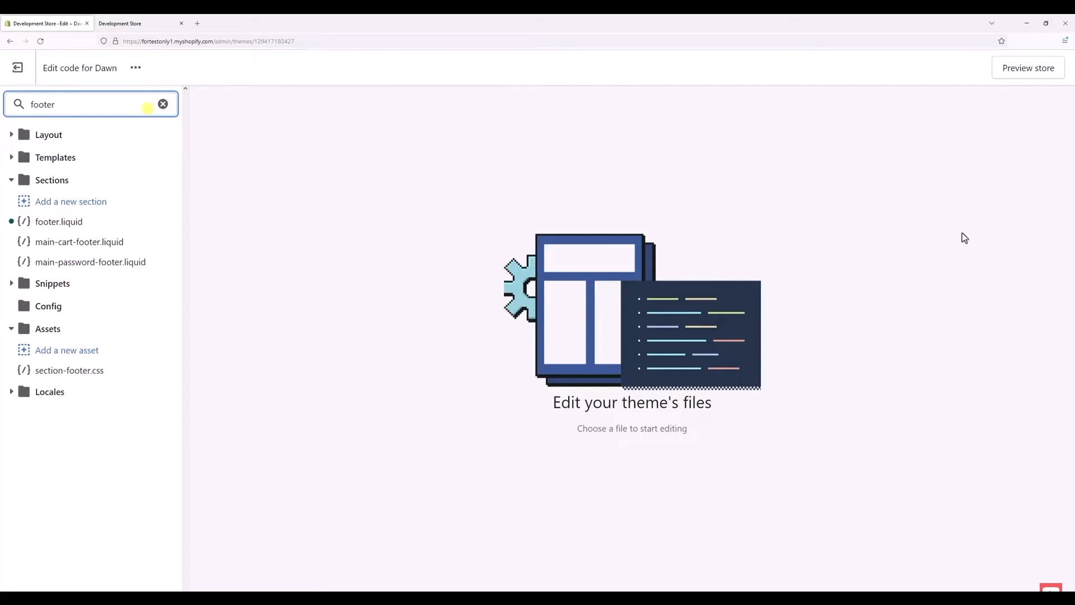
Open footer.liquid under Sections to locate the shop.enabled_payment_types loop.
left_click(58, 222)
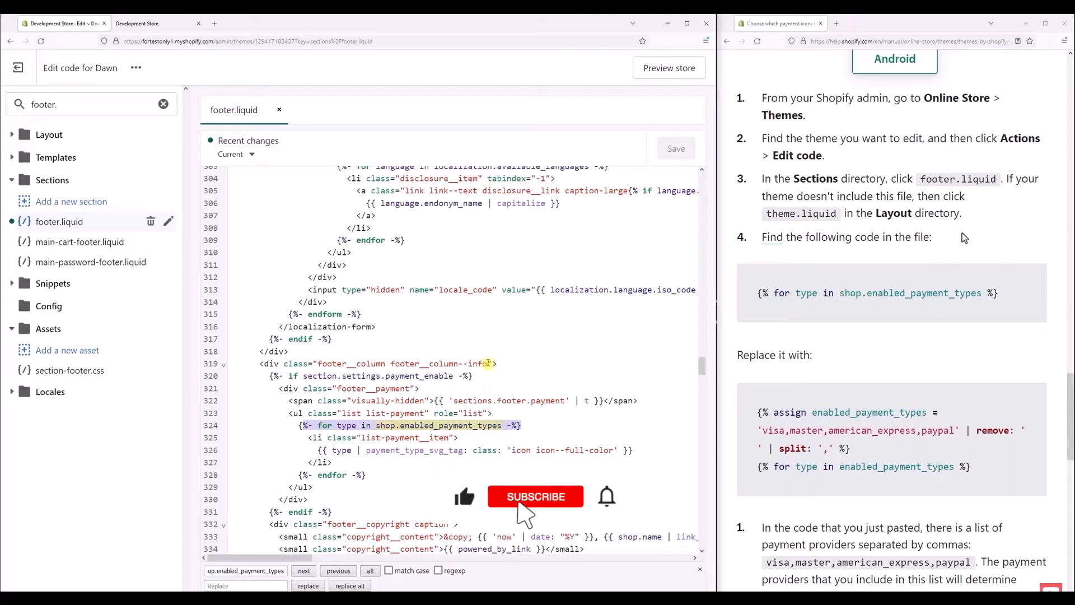
Swap the for-loop for an assigned visa, master, american_express, paypal list and save.
left_click(535, 496)
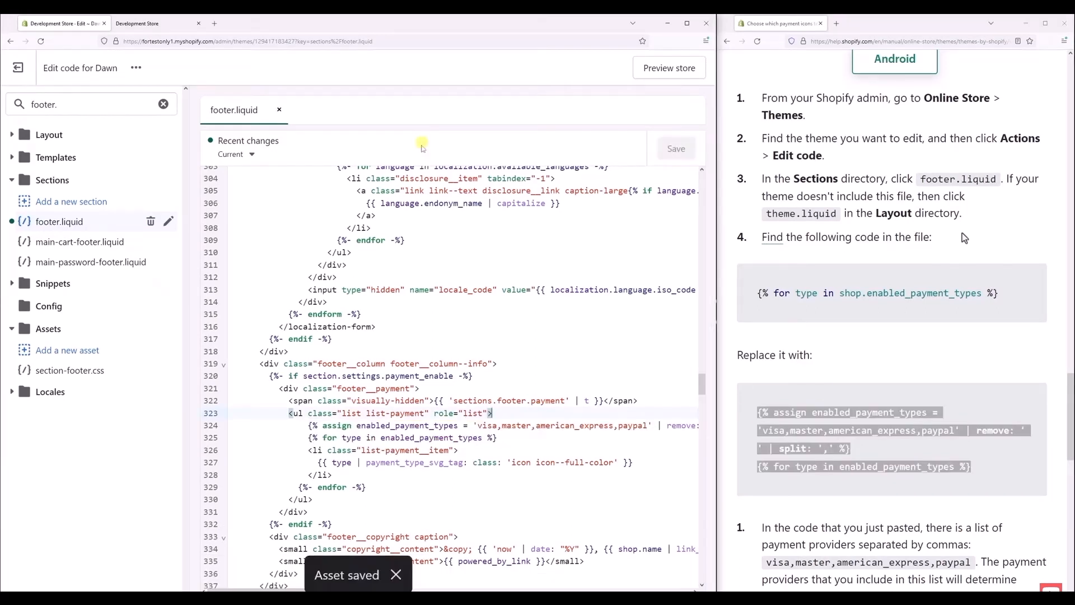
Preview the storefront with the edited Dawn theme.
left_click(669, 67)
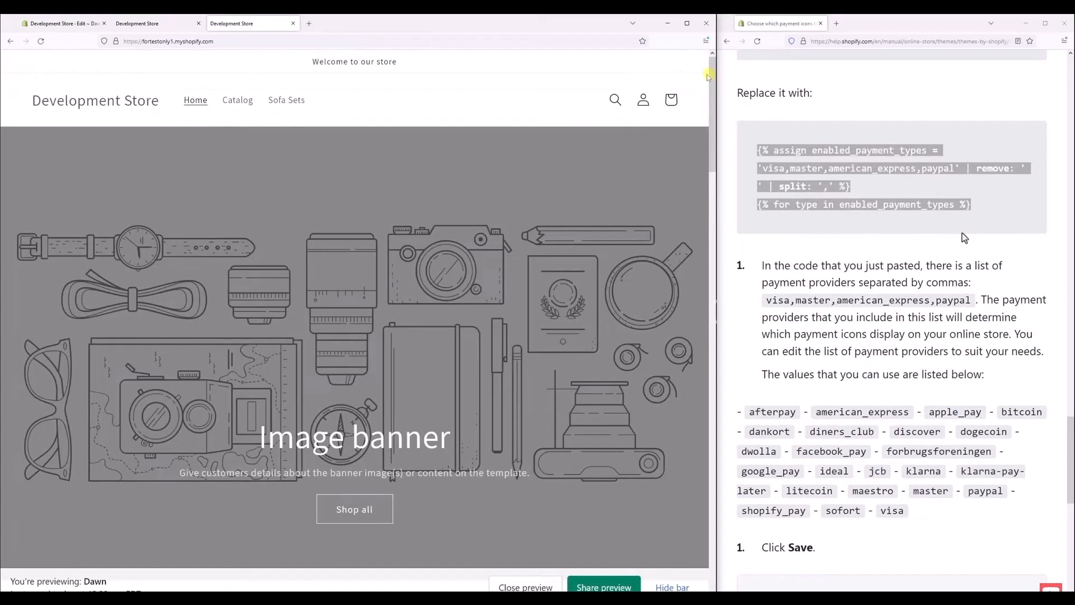
Scroll the preview down to the footer and inspect its payment icons.
scroll("down", 3)
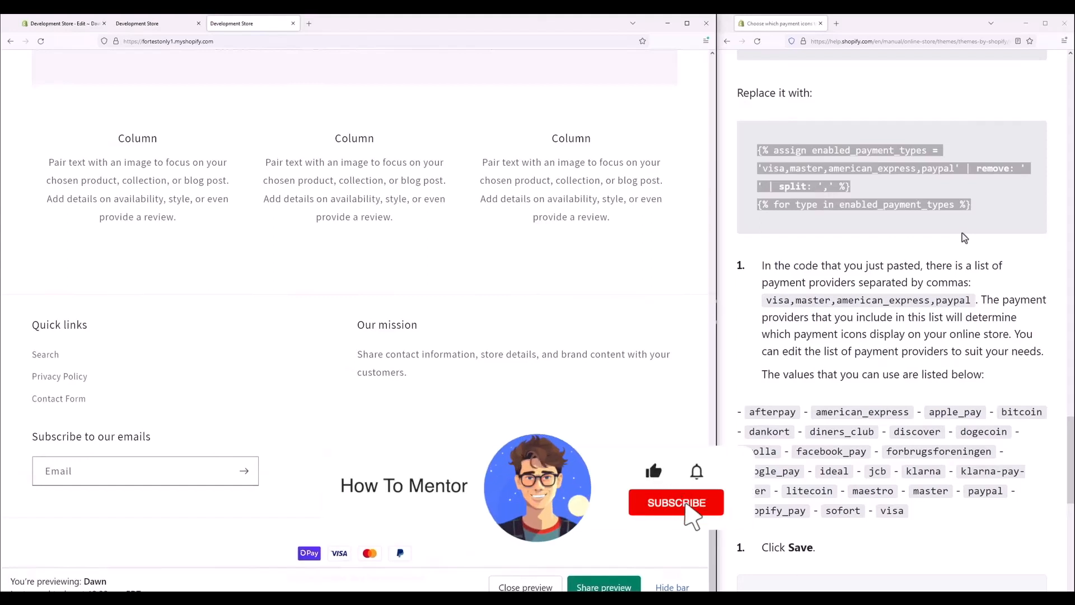
left_click(676, 502)
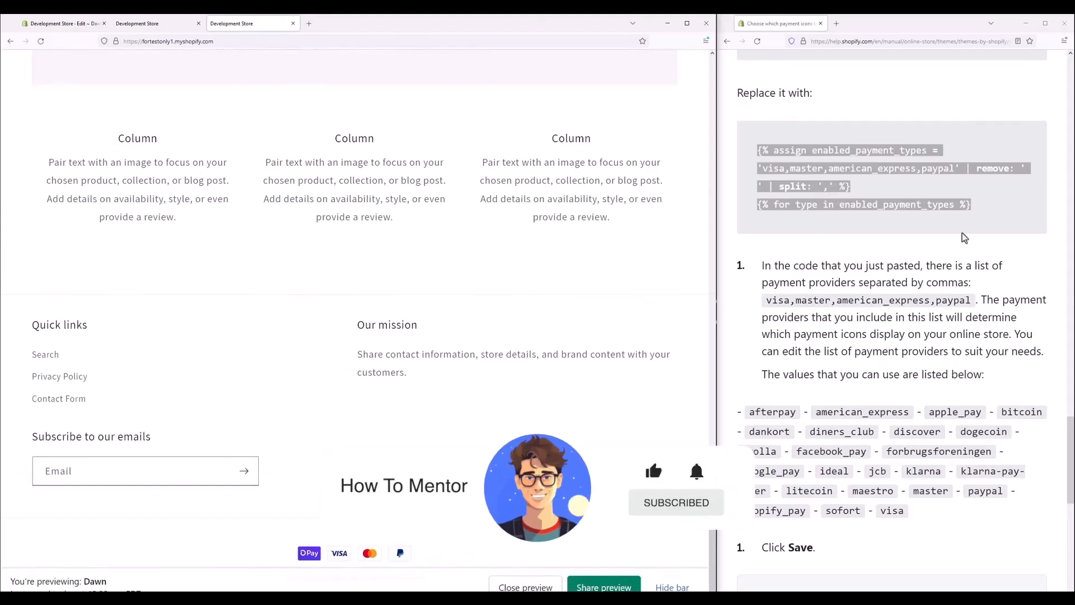